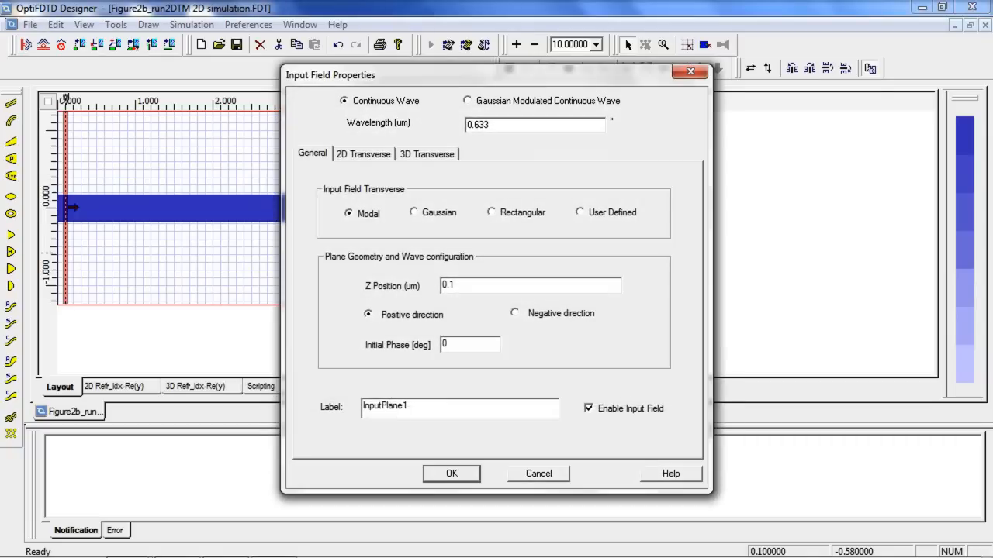
Step: Find the slab's guided modes on the 2D Transverse tab, plot mode 0, and close
{"action": "left_click", "coordinate": [363, 153]}
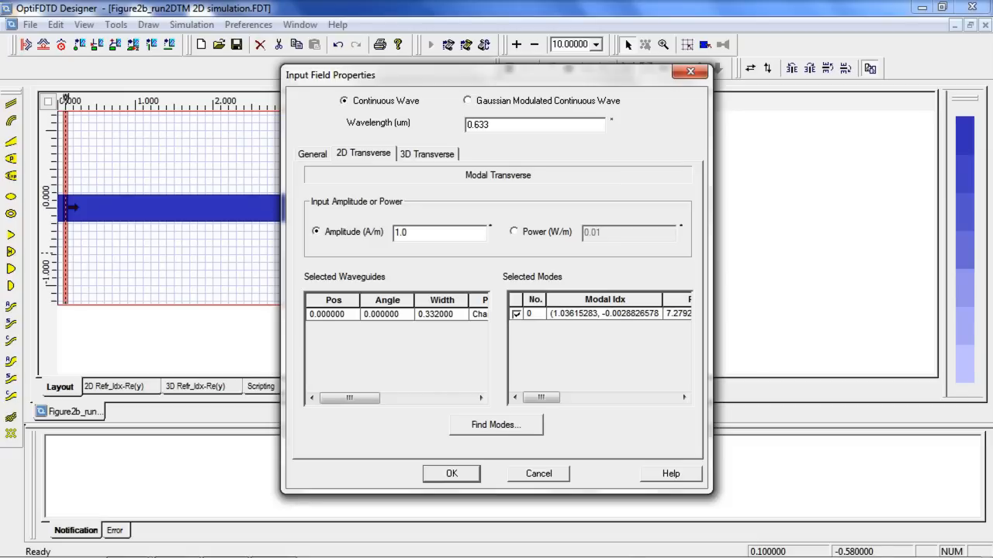
{"action": "left_click", "coordinate": [495, 424]}
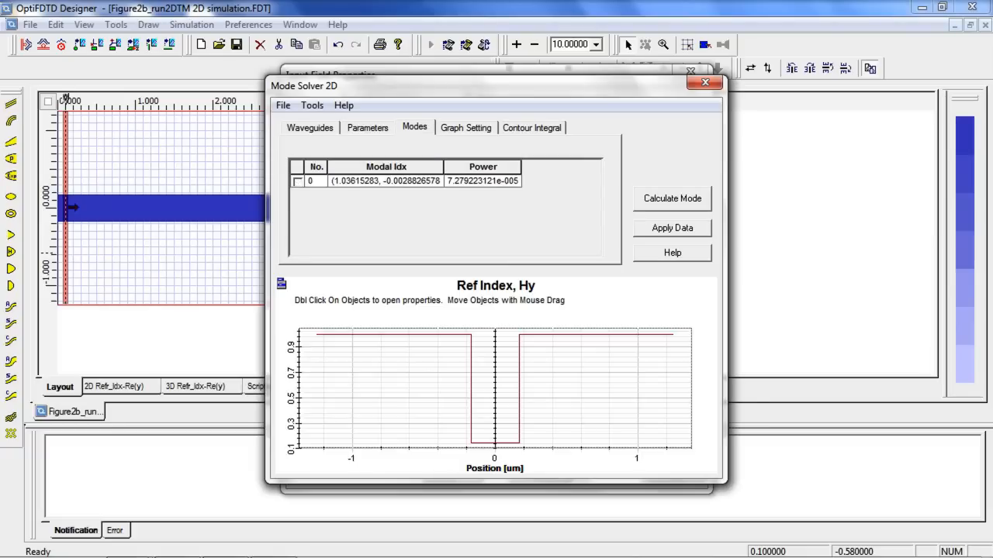
{"action": "left_click", "coordinate": [298, 181]}
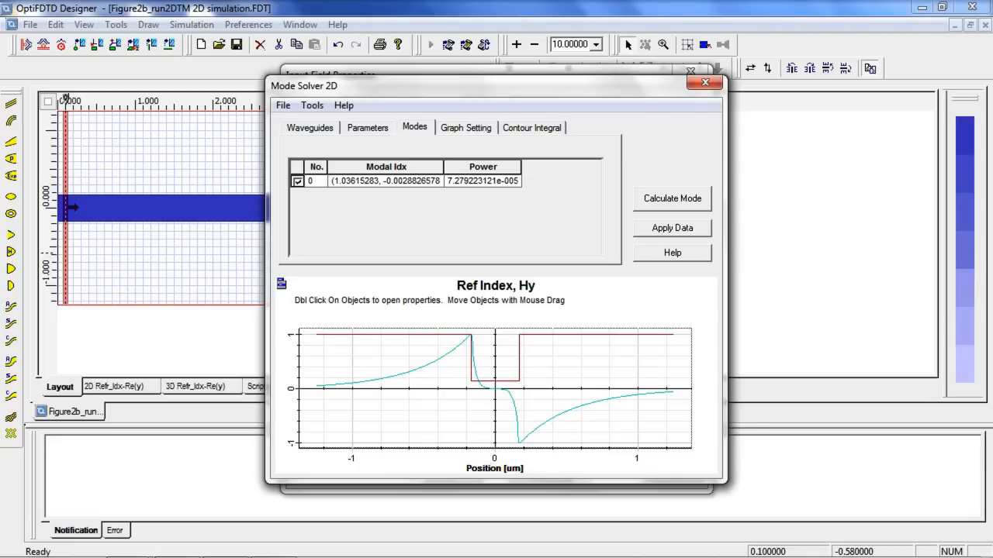
{"action": "left_click", "coordinate": [704, 82]}
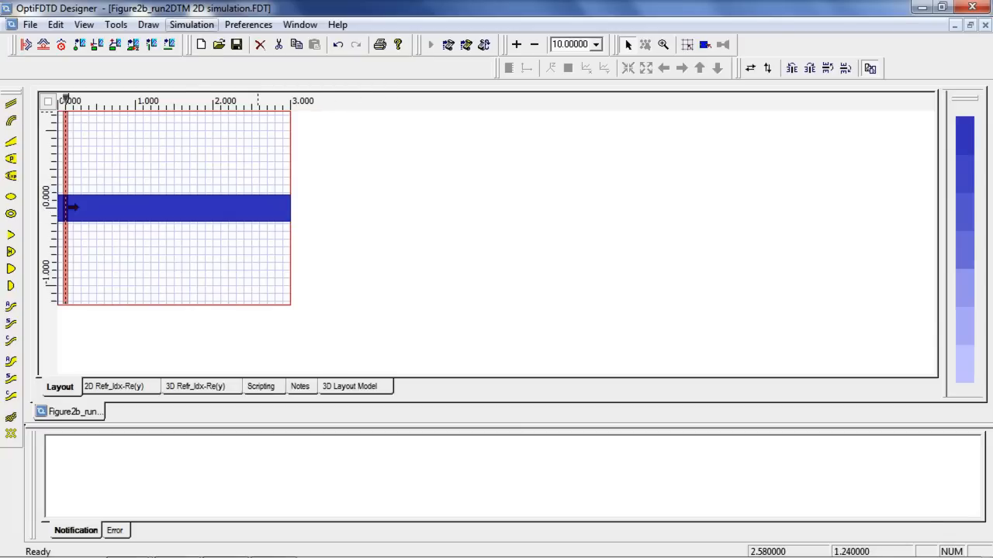
Step: Run the 2D TM slab simulation from Simulation Parameters and open results in Analyzer
{"action": "left_click", "coordinate": [192, 24]}
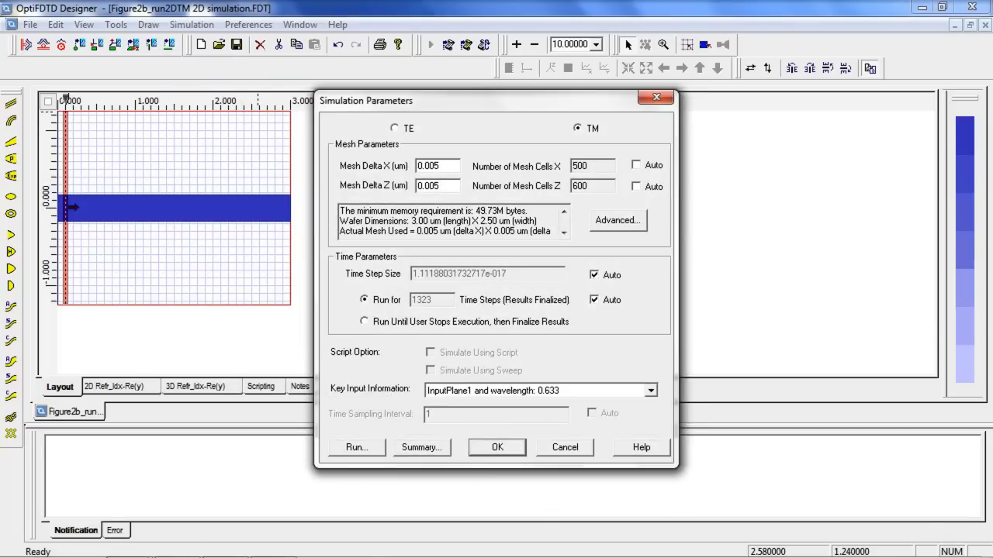
{"action": "left_click", "coordinate": [356, 447]}
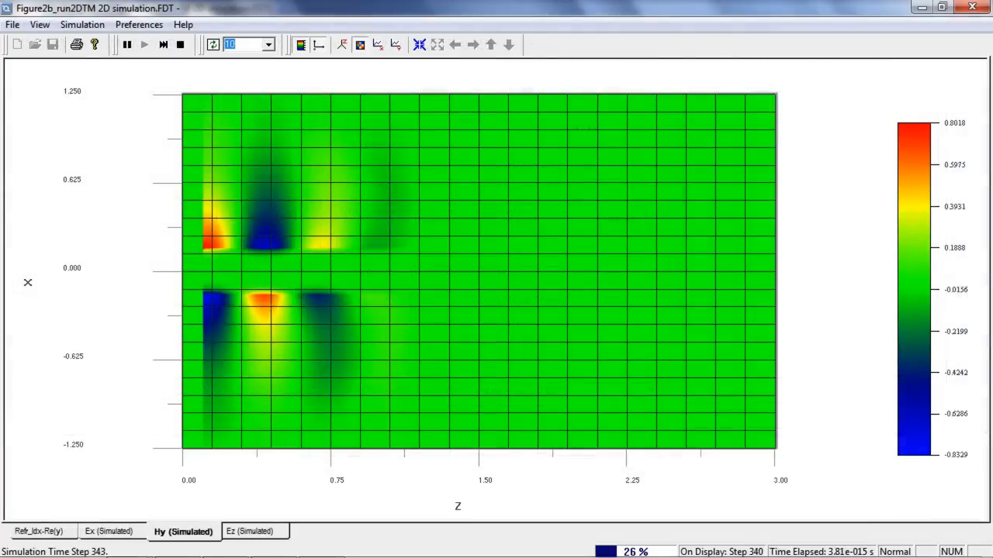
{"action": "left_click", "coordinate": [144, 44]}
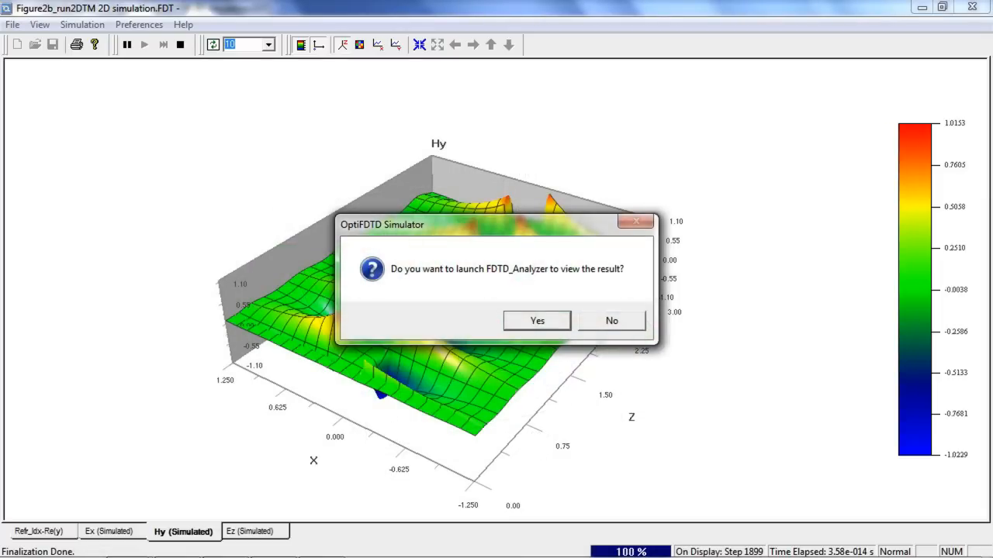
{"action": "left_click", "coordinate": [611, 320]}
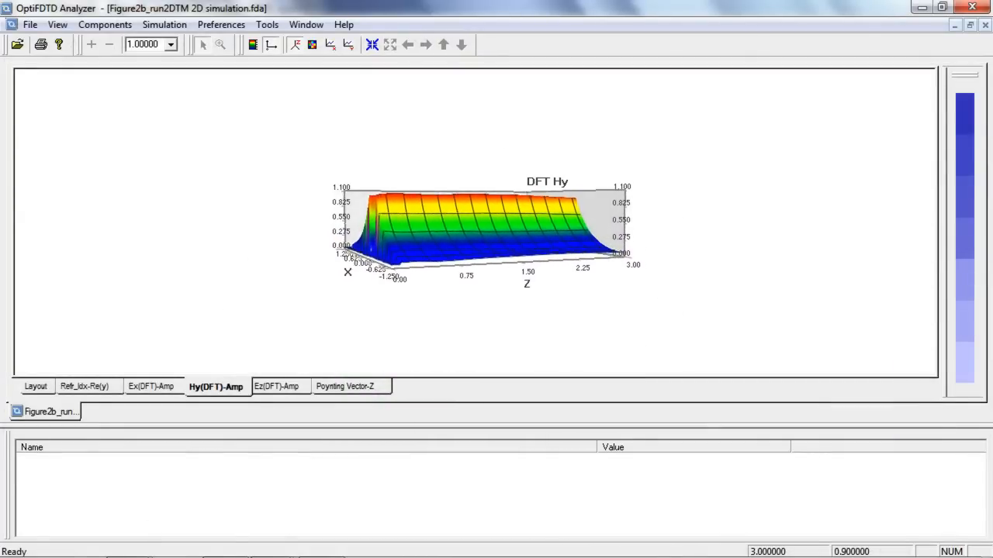
Step: Rotate the Hy(DFT) amplitude surface to view the two peaks at the slab surfaces
{"action": "left_click_drag", "start_coordinate": [504, 233], "coordinate": [434, 240]}
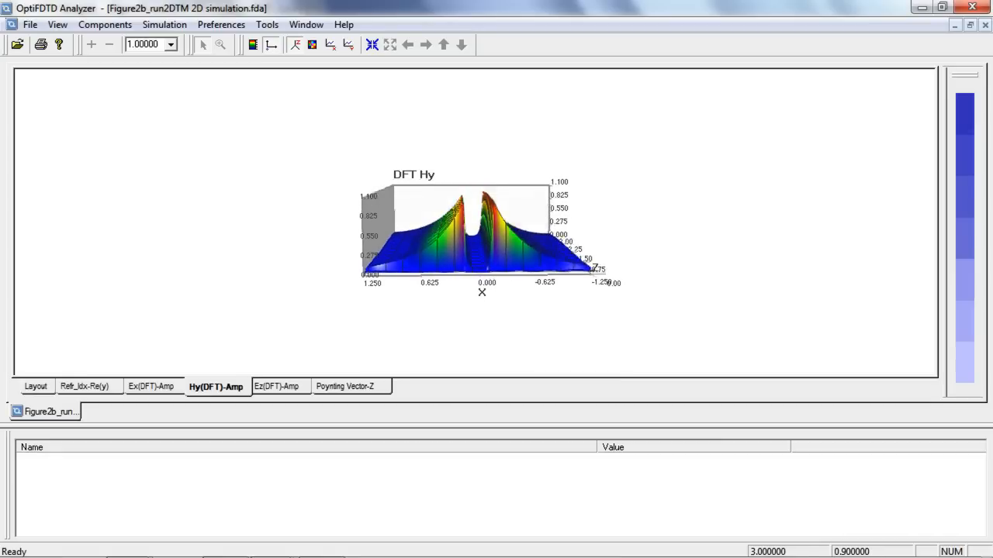
{"action": "left_click", "coordinate": [345, 387]}
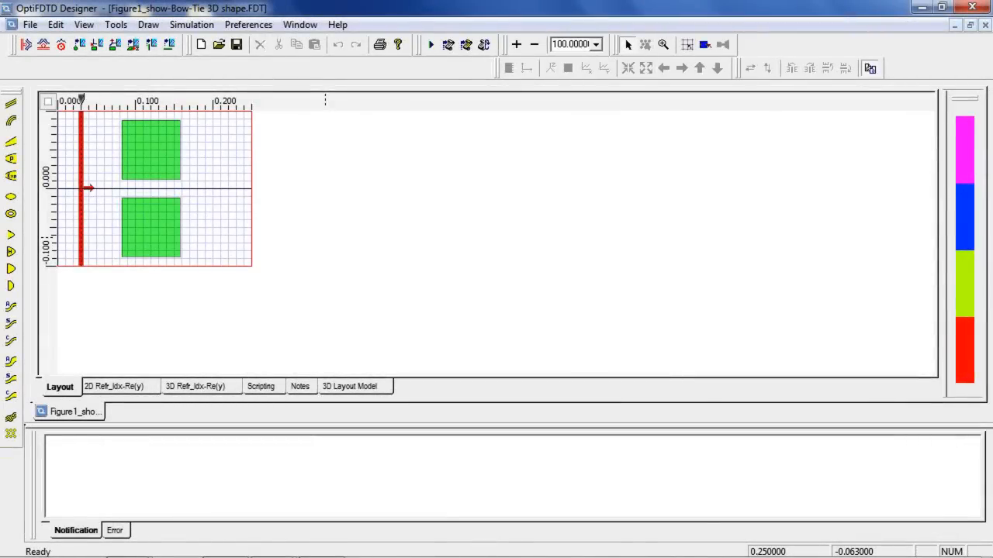
Step: Show the bowtie design's two triangular arms on the 3D Layout Model tab
{"action": "left_click", "coordinate": [355, 387]}
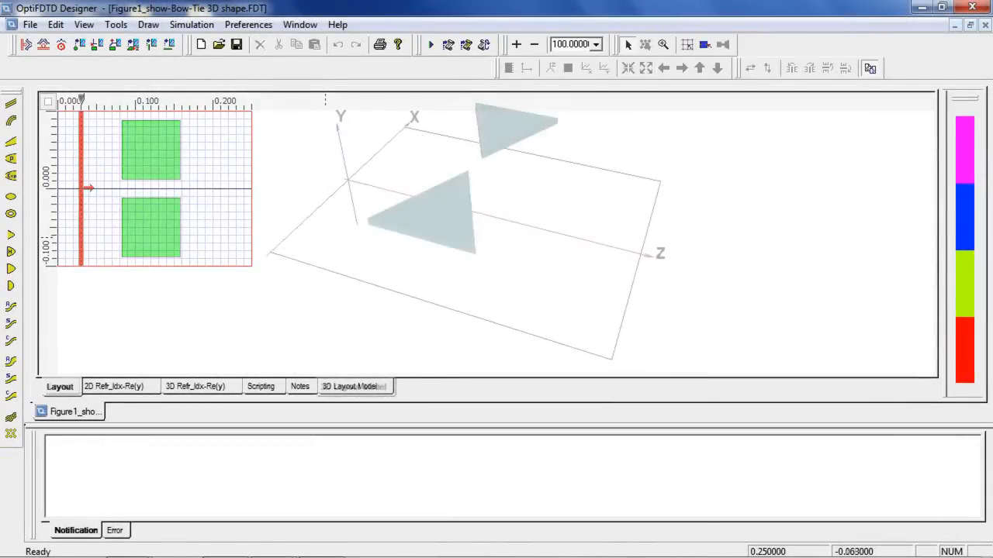
{"action": "left_click", "coordinate": [353, 386]}
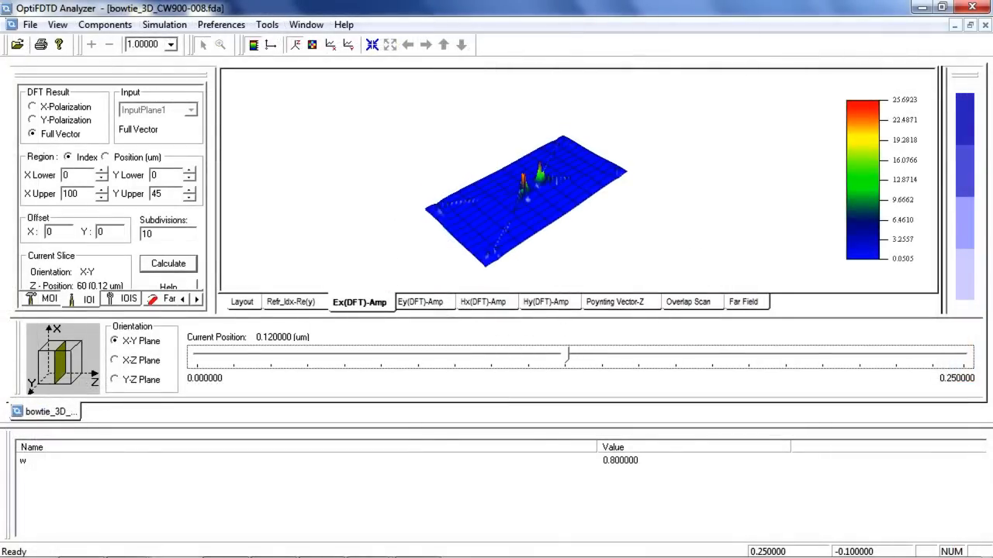
Step: Rotate the bowtie Ex(DFT) amplitude plot to see the peak at the slice centre
{"action": "left_click_drag", "start_coordinate": [566, 355], "coordinate": [578, 354]}
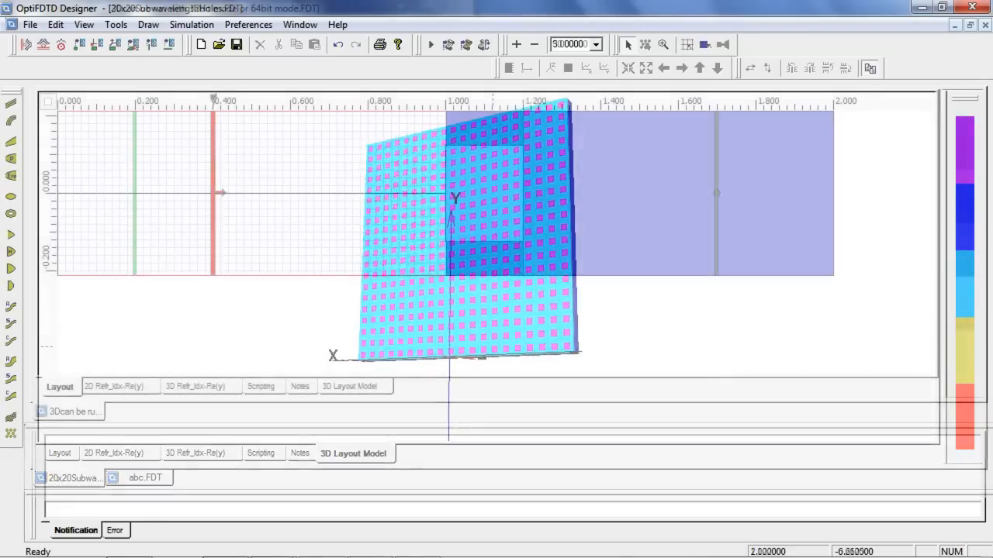
Step: Switch to the 3Dcan aperture design window and show its Layout tab
{"action": "left_click", "coordinate": [59, 386]}
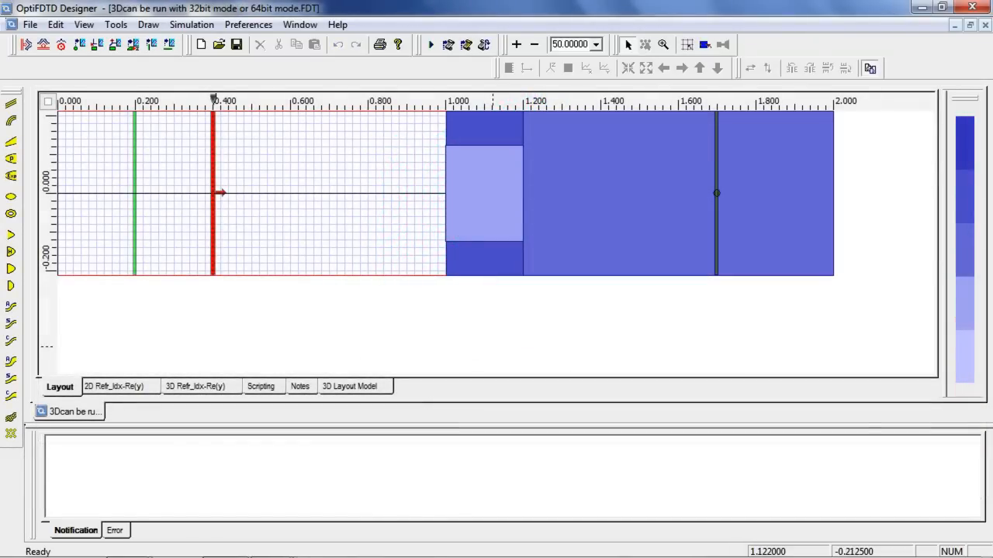
{"action": "left_click", "coordinate": [353, 386]}
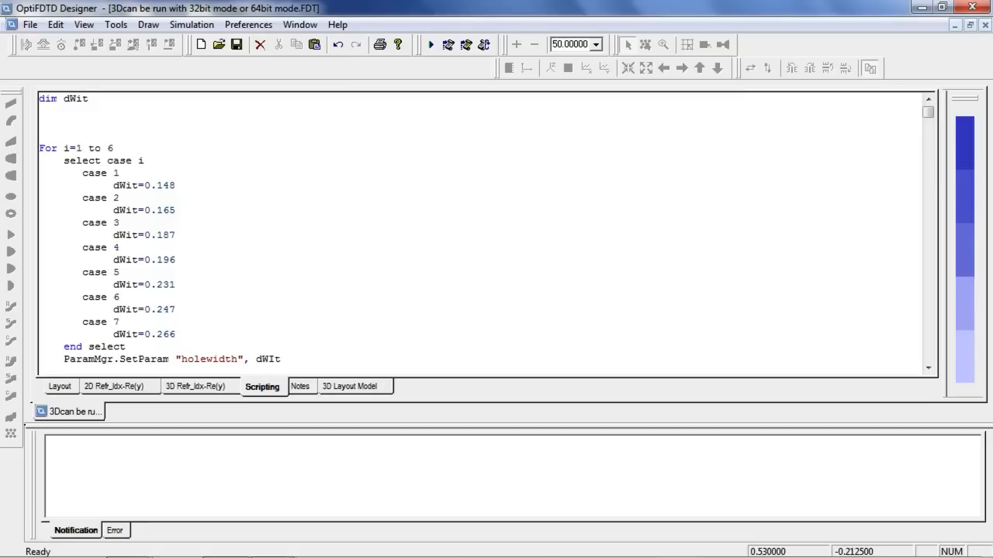
Step: Review the script's dWit hole widths, then run the script-driven 3D simulation
{"action": "left_click", "coordinate": [176, 186]}
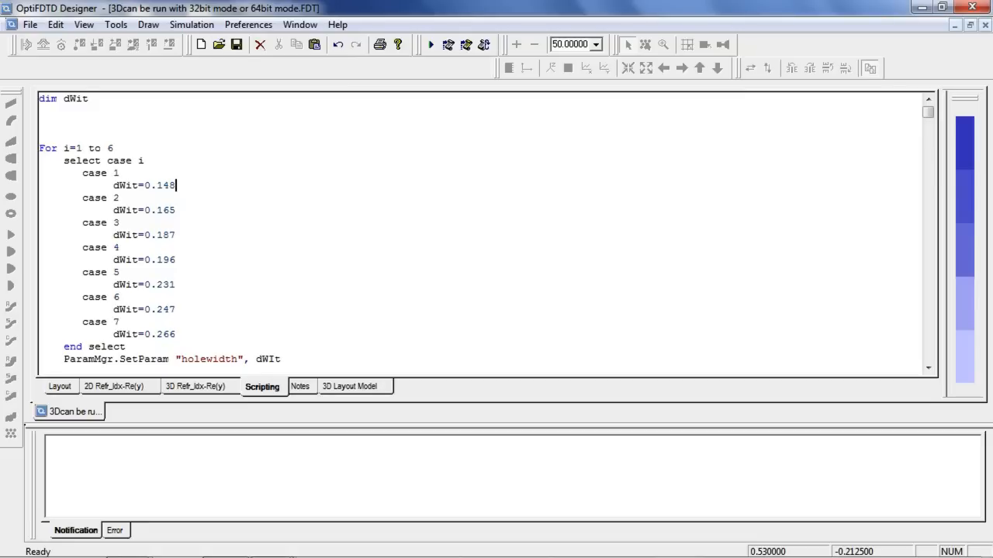
{"action": "left_click", "coordinate": [191, 24]}
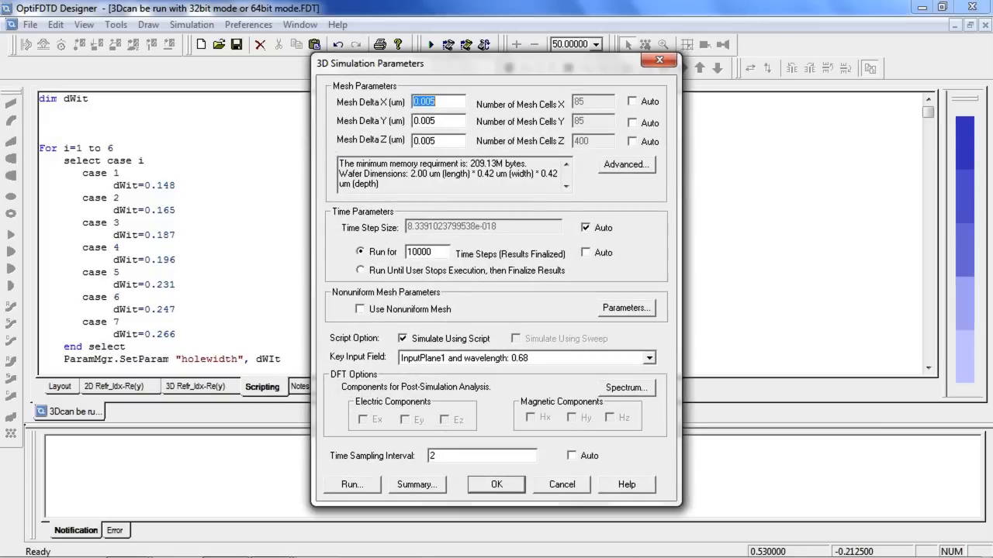
{"action": "left_click", "coordinate": [351, 483]}
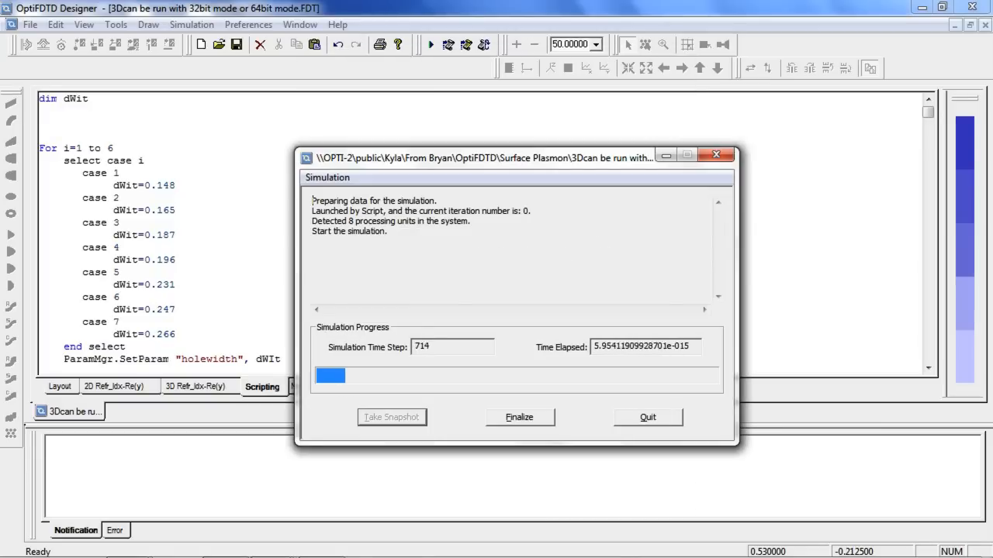